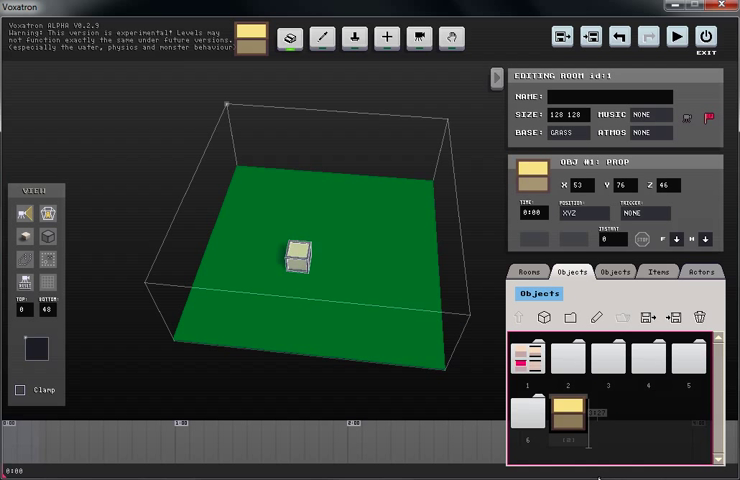
{"action": "mouse_move", "coordinate": [543, 317]}
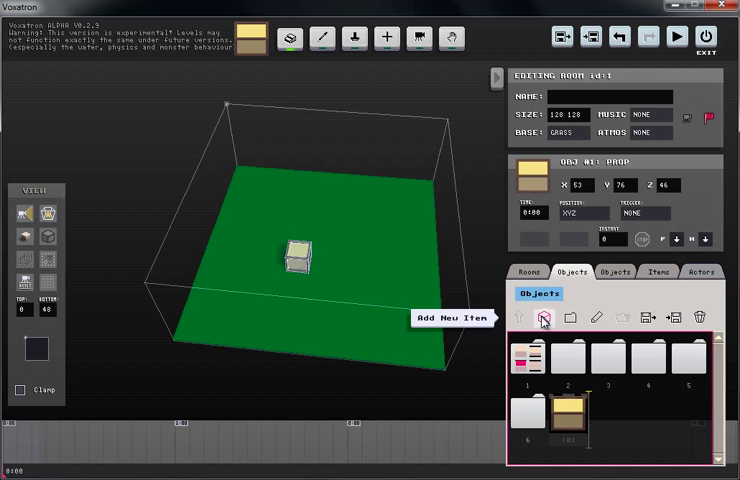
Step: Add a new object and change its type from prop to ANIMATION
{"action": "left_click", "coordinate": [606, 416]}
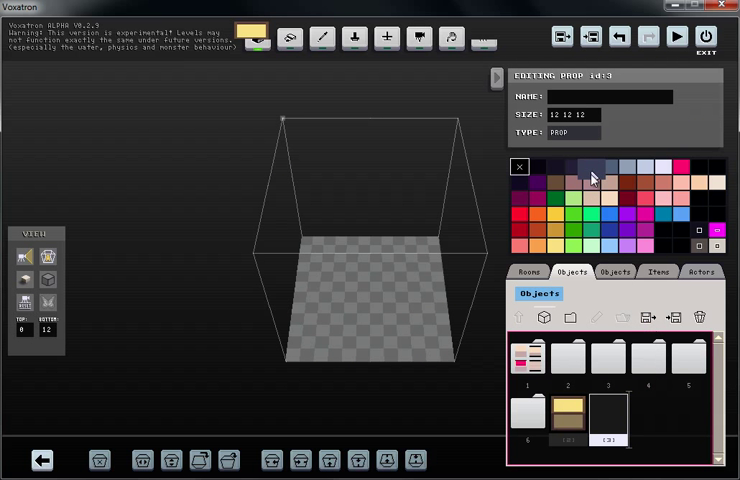
{"action": "left_click", "coordinate": [580, 132]}
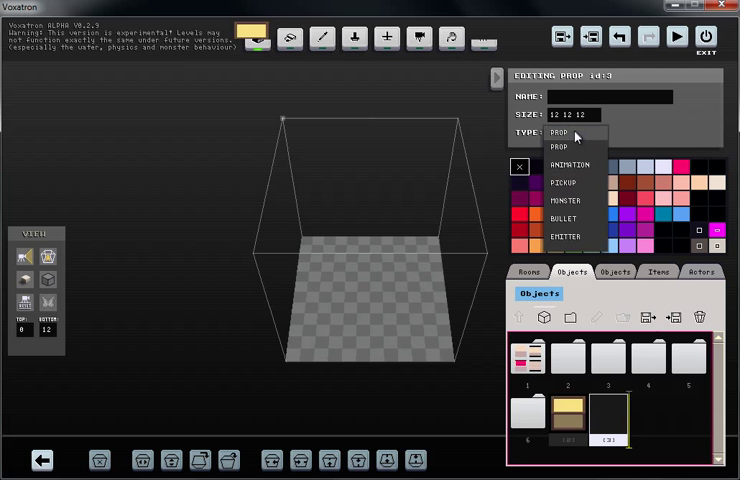
{"action": "left_click", "coordinate": [570, 164]}
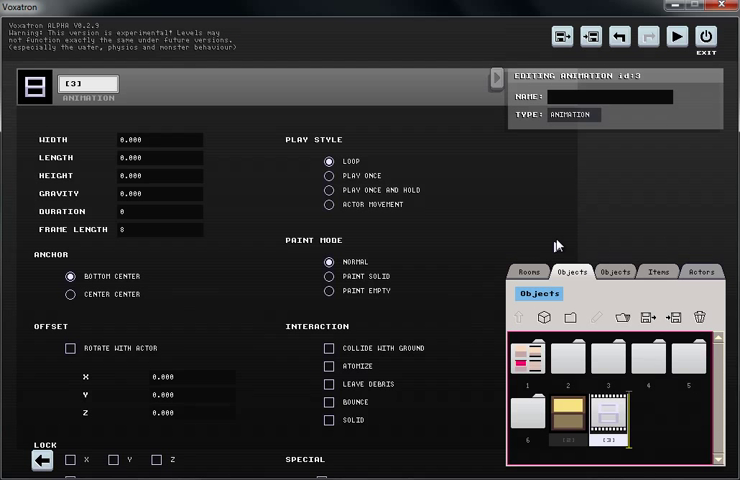
{"action": "mouse_move", "coordinate": [634, 477]}
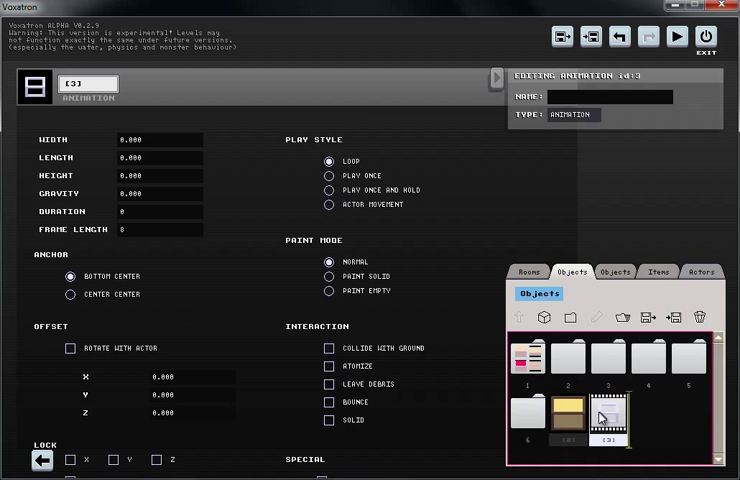
{"action": "mouse_move", "coordinate": [613, 423]}
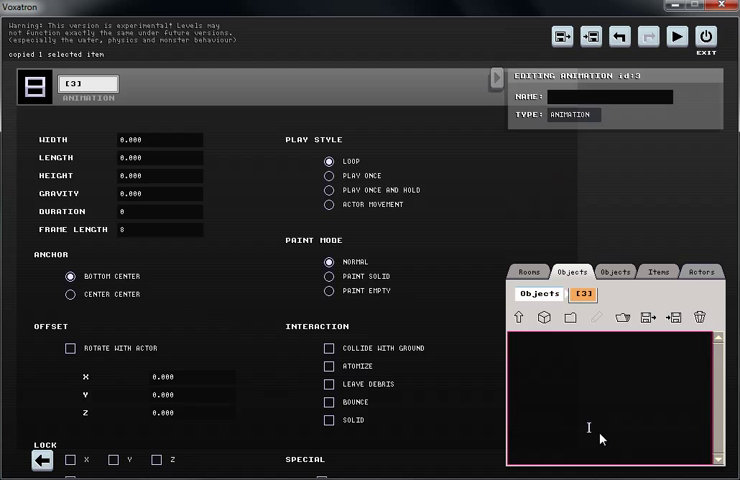
{"action": "mouse_move", "coordinate": [560, 372]}
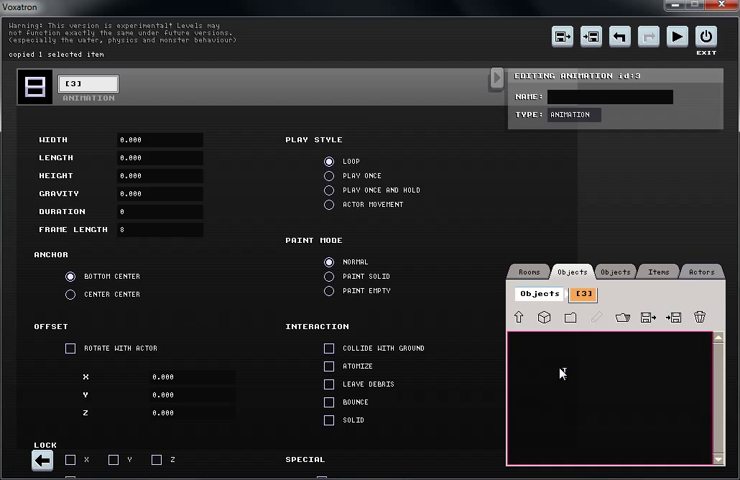
Step: Paste a copy of the tan crate into the empty animation [3] folder
{"action": "left_click", "coordinate": [569, 272]}
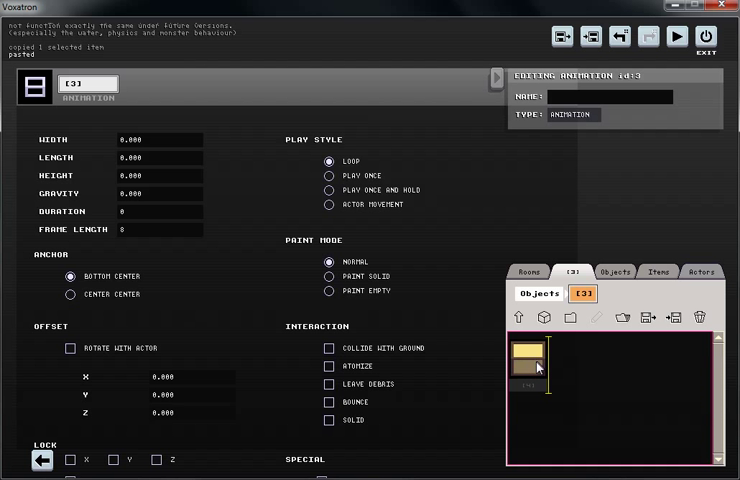
Step: Open the pasted second crate frame for editing and select the paint tool
{"action": "double_click", "coordinate": [528, 355]}
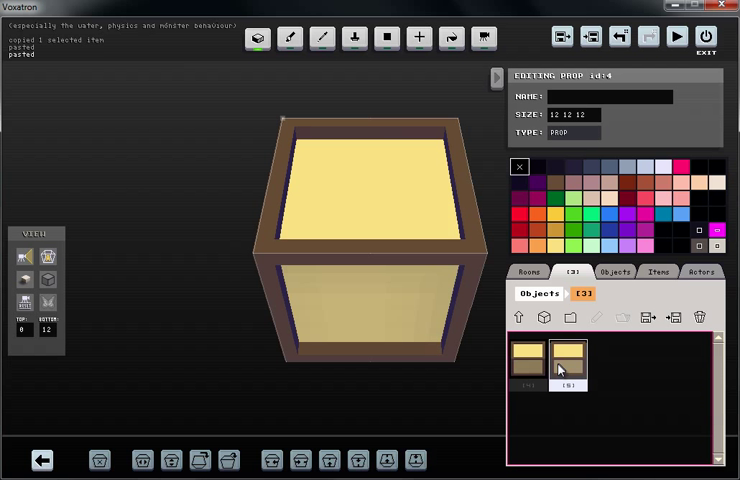
{"action": "left_click", "coordinate": [567, 360]}
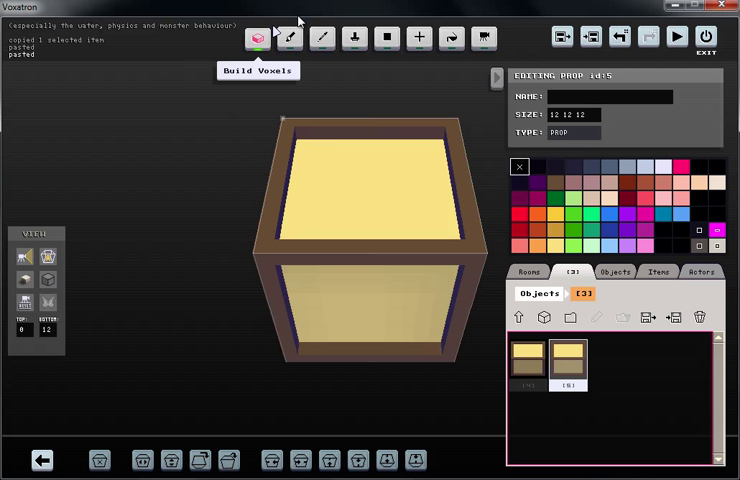
{"action": "mouse_move", "coordinate": [290, 38]}
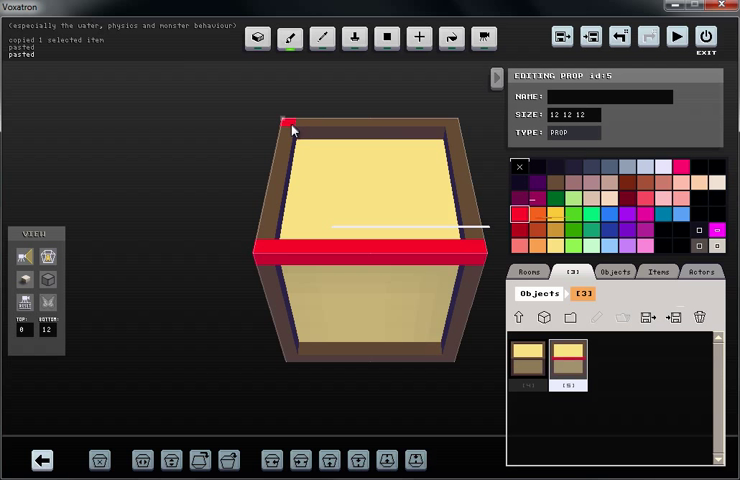
Step: Paint the second crate's edges and sides red, then view frame (4) to compare
{"action": "left_click_drag", "start_coordinate": [289, 127], "coordinate": [293, 367]}
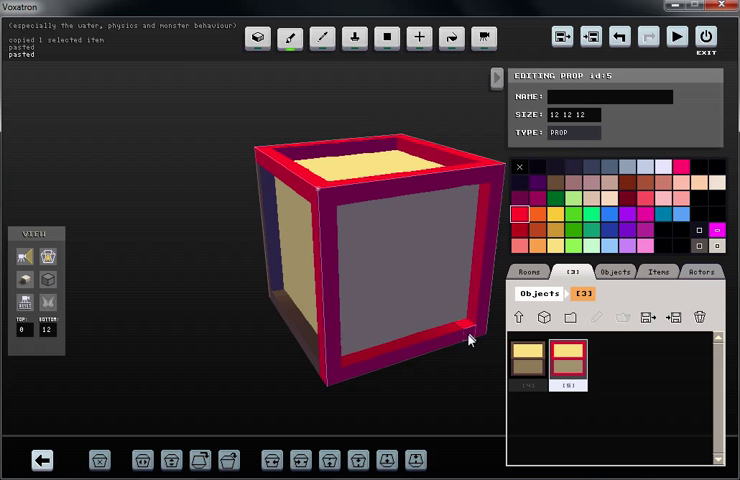
{"action": "left_click_drag", "start_coordinate": [470, 340], "coordinate": [325, 370]}
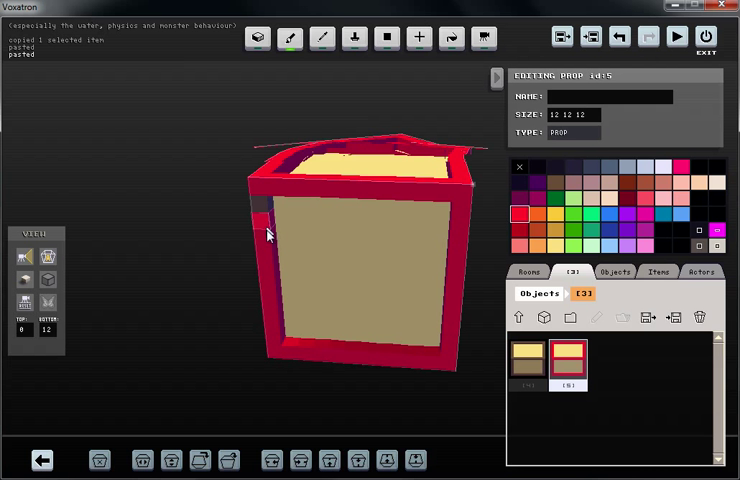
{"action": "left_click_drag", "start_coordinate": [268, 234], "coordinate": [358, 190]}
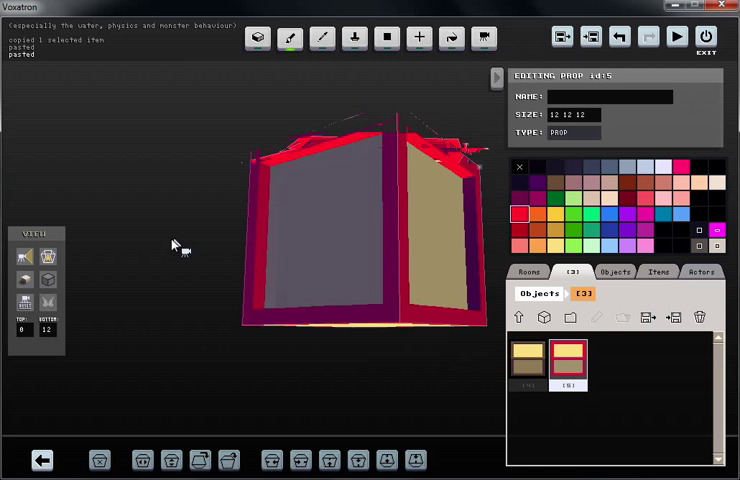
{"action": "left_click_drag", "start_coordinate": [180, 245], "coordinate": [388, 378]}
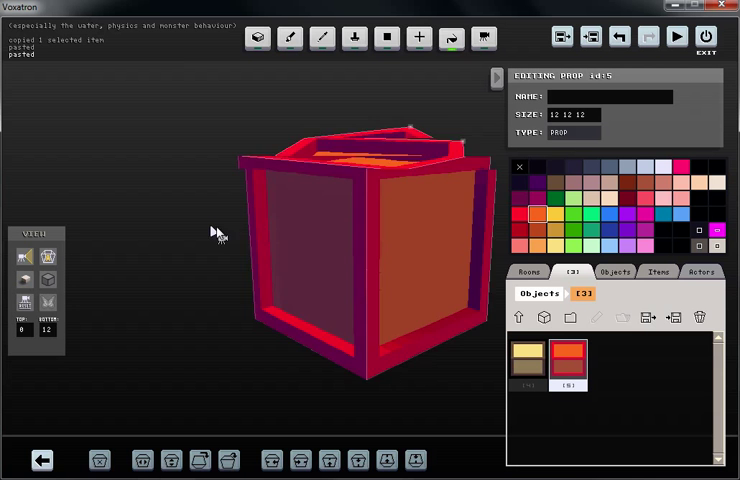
{"action": "left_click", "coordinate": [525, 360]}
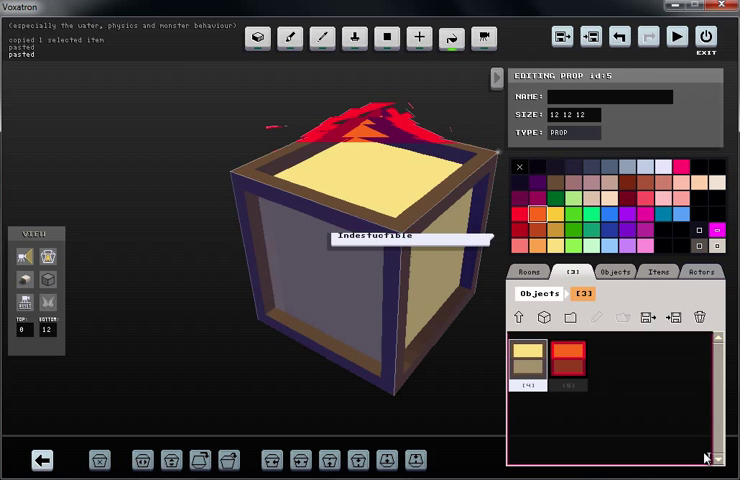
{"action": "mouse_move", "coordinate": [519, 317]}
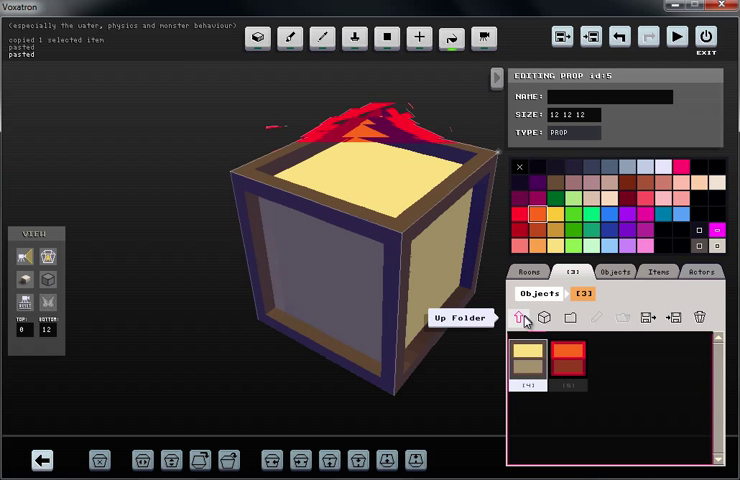
Step: Return to the main object list and open animation item (3)'s looping settings
{"action": "left_click", "coordinate": [525, 317]}
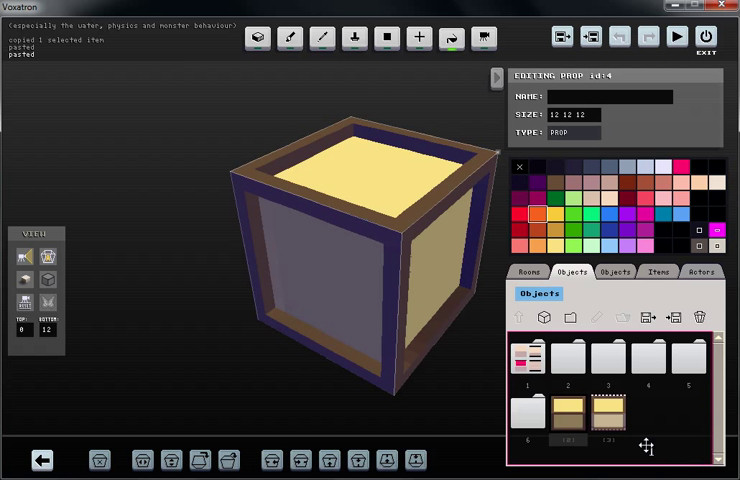
{"action": "mouse_move", "coordinate": [610, 413]}
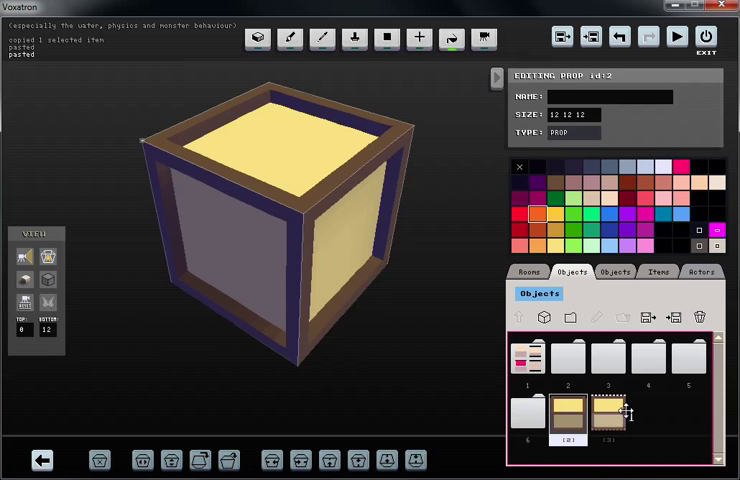
{"action": "left_click", "coordinate": [607, 415]}
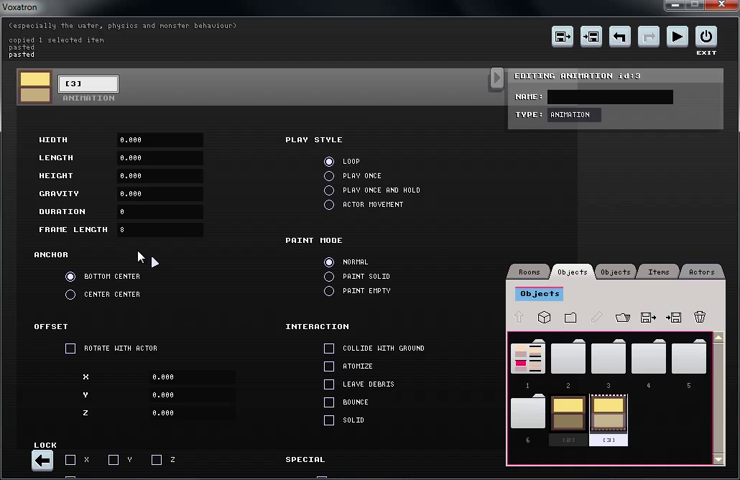
{"action": "mouse_move", "coordinate": [228, 227]}
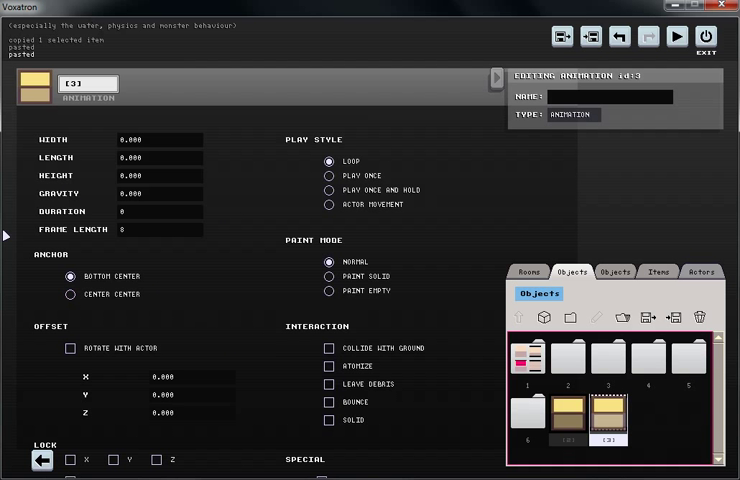
{"action": "mouse_move", "coordinate": [140, 247]}
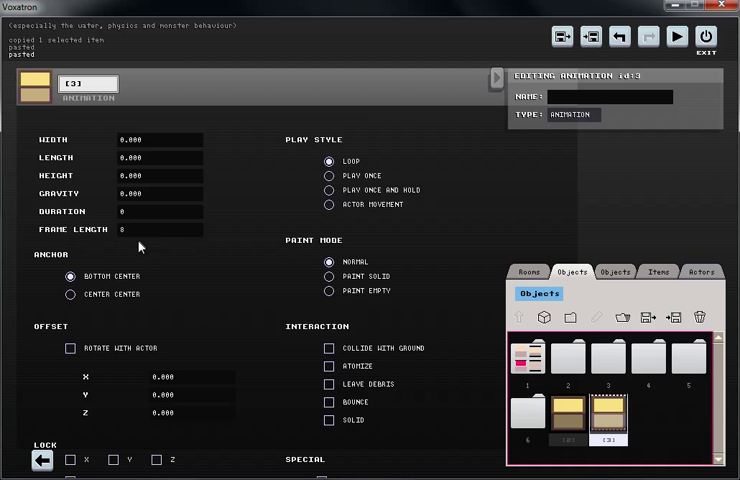
{"action": "mouse_move", "coordinate": [140, 237]}
{"action": "type", "text": "32"}
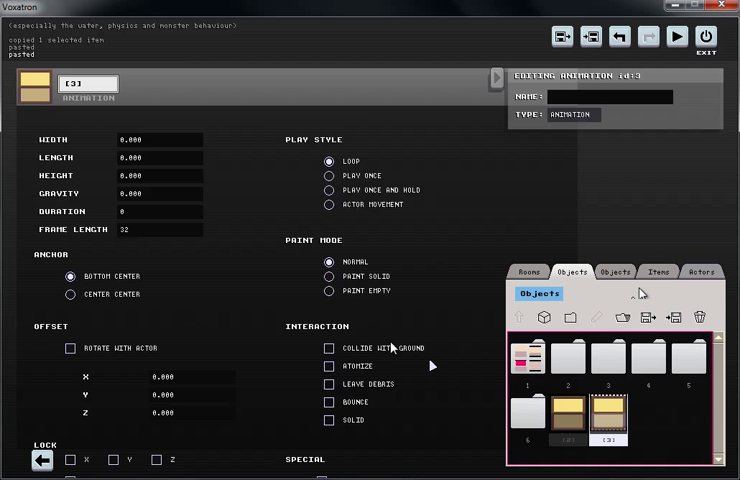
{"action": "mouse_move", "coordinate": [623, 367]}
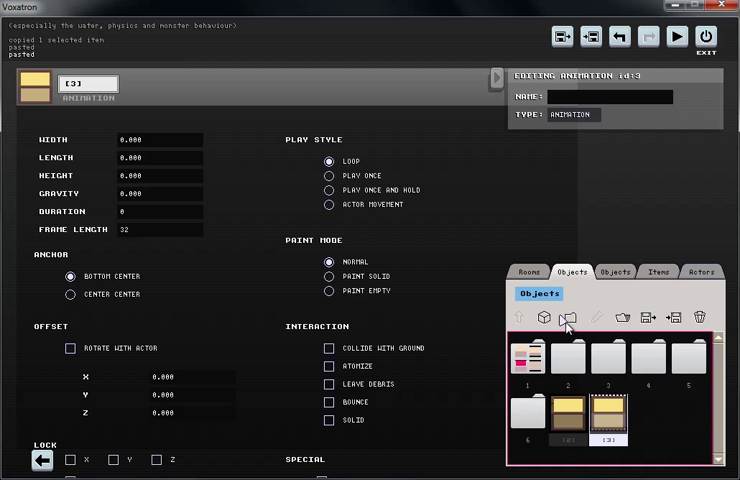
{"action": "mouse_move", "coordinate": [628, 300]}
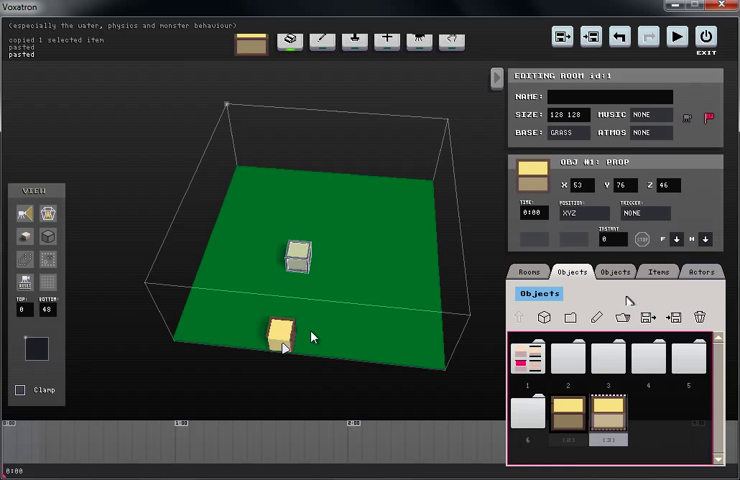
Step: Drag the animated crate onto the room floor and start play-testing
{"action": "left_click_drag", "start_coordinate": [282, 335], "coordinate": [372, 220]}
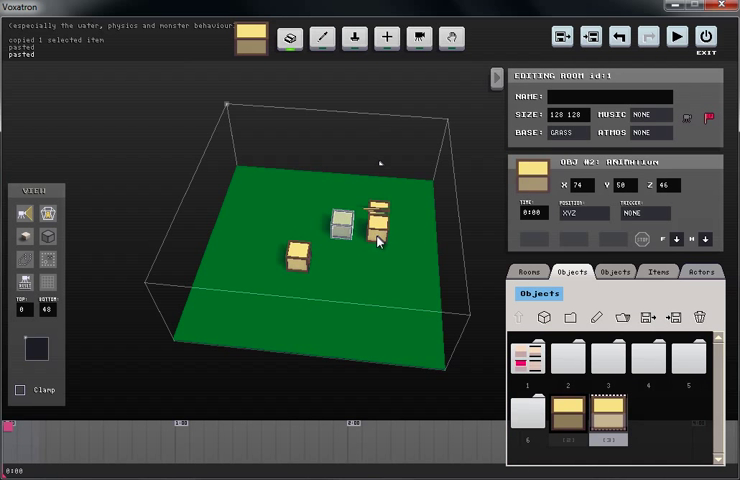
{"action": "left_click", "coordinate": [677, 38]}
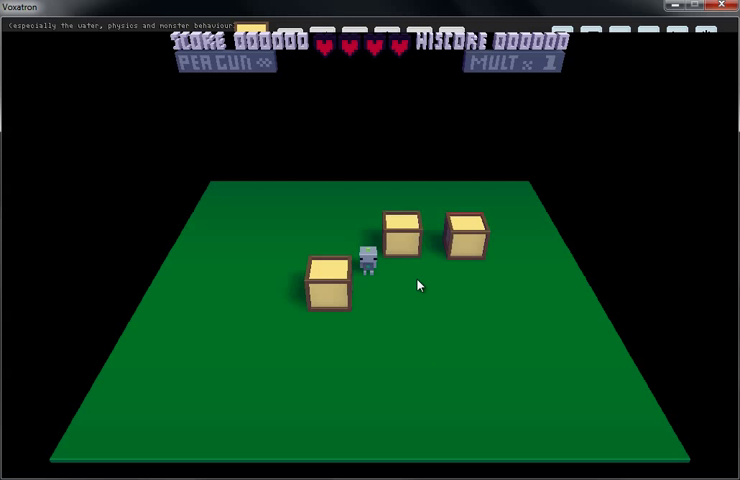